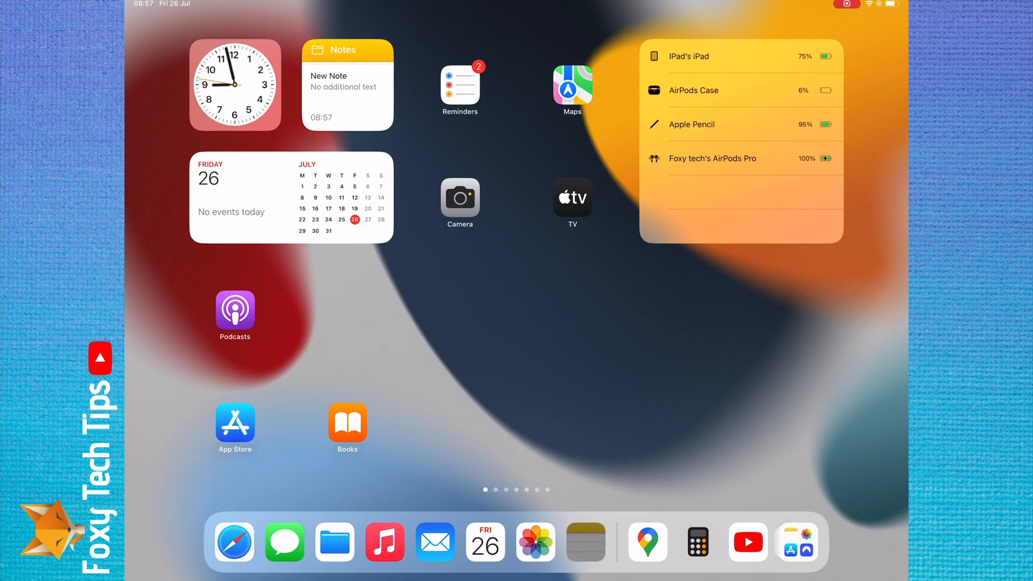
Launch YouTube from the Dock onto the Foxy Tech Tips channel page.
{"action": "left_click", "coordinate": [348, 76]}
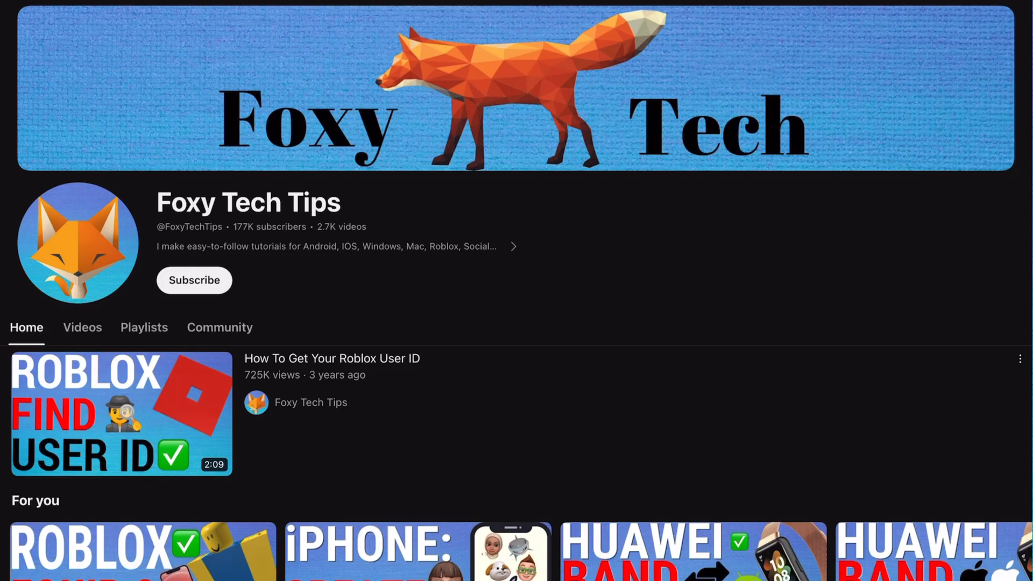
{"action": "scroll", "scroll_direction": "down", "scroll_amount": 3}
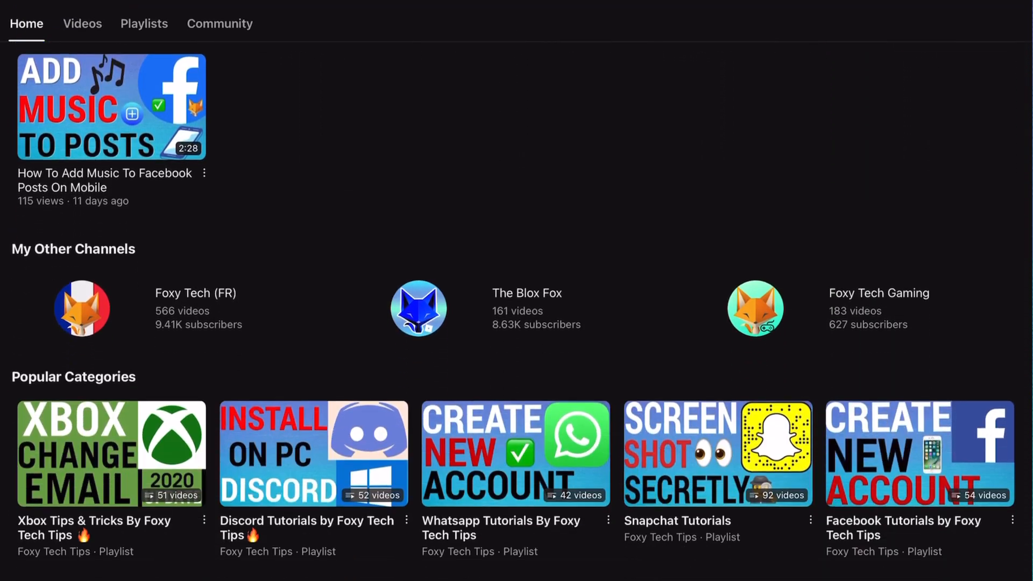
{"action": "scroll", "scroll_direction": "down", "scroll_amount": 3}
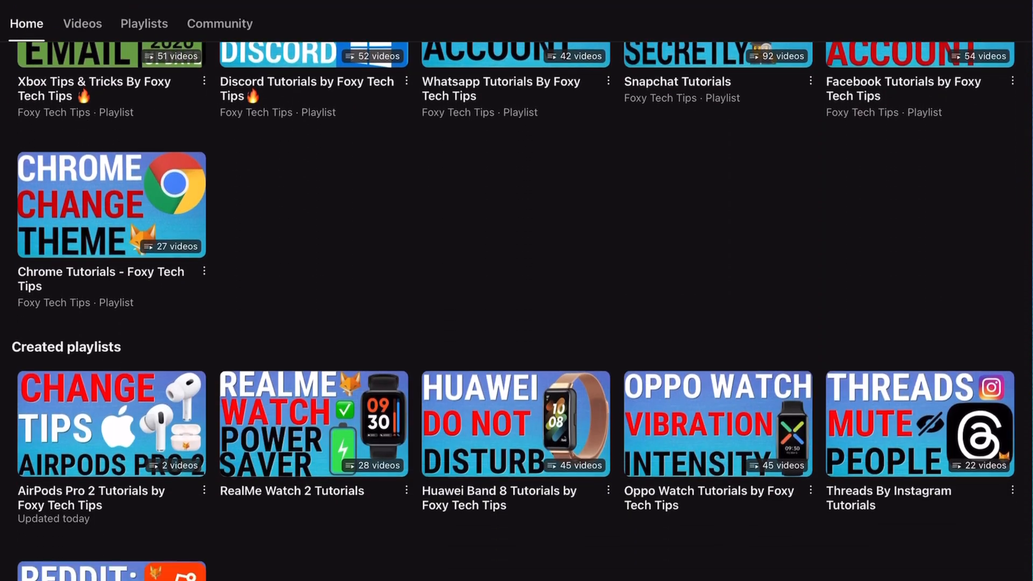
{"action": "scroll", "scroll_direction": "down", "scroll_amount": 3}
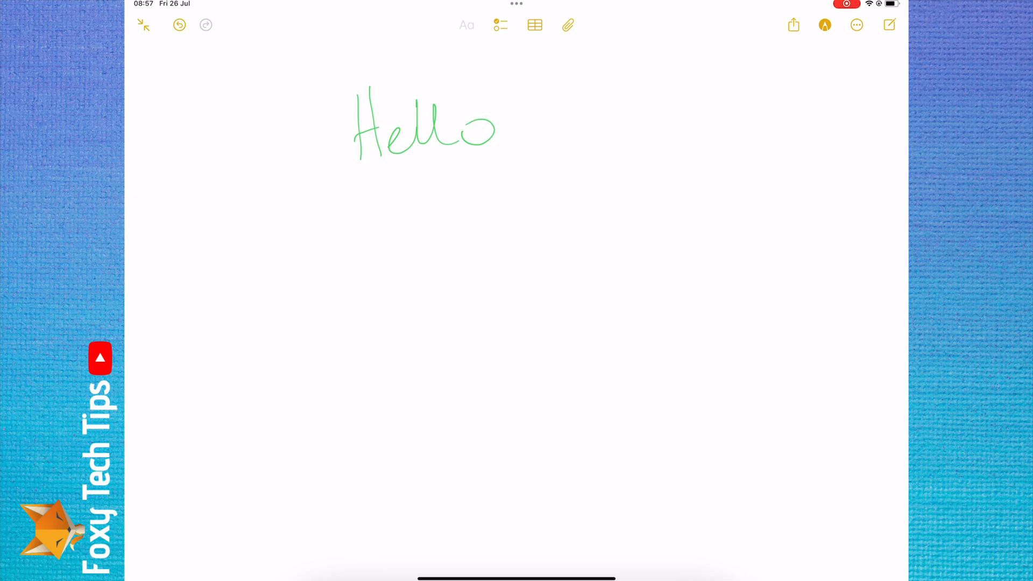
Show the Markup drawing tool palette beneath the green handwritten Hello.
{"action": "left_click", "coordinate": [825, 25]}
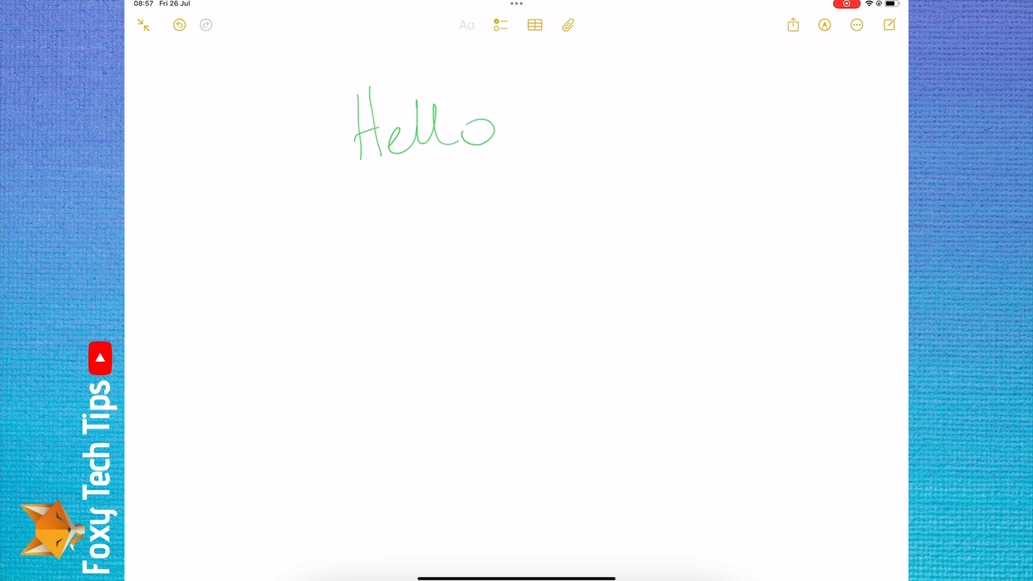
{"action": "left_click", "coordinate": [824, 25]}
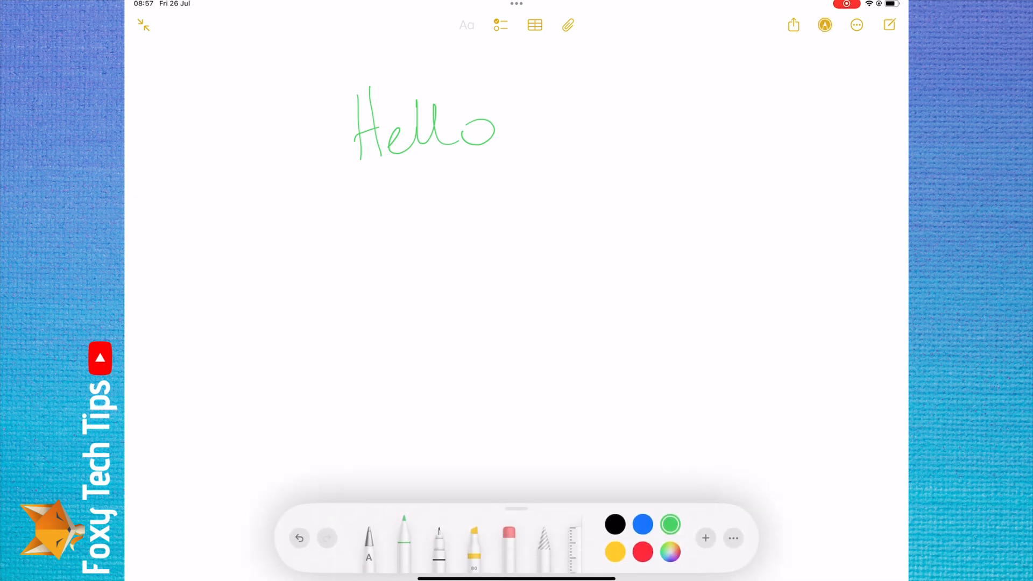
Switch on Auto-refine Handwriting from the tool palette's extra options.
{"action": "left_click", "coordinate": [733, 539]}
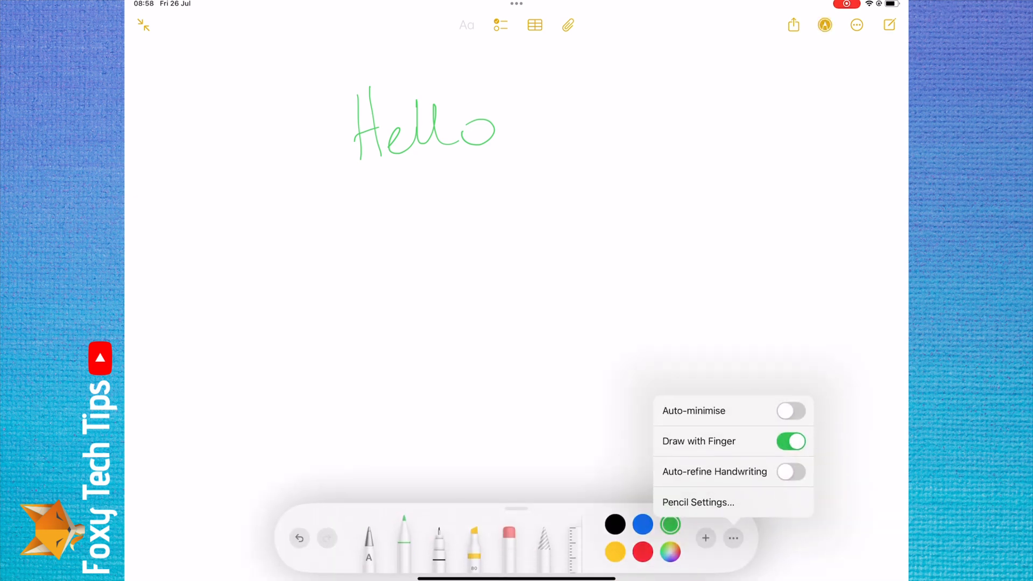
{"action": "left_click", "coordinate": [791, 472]}
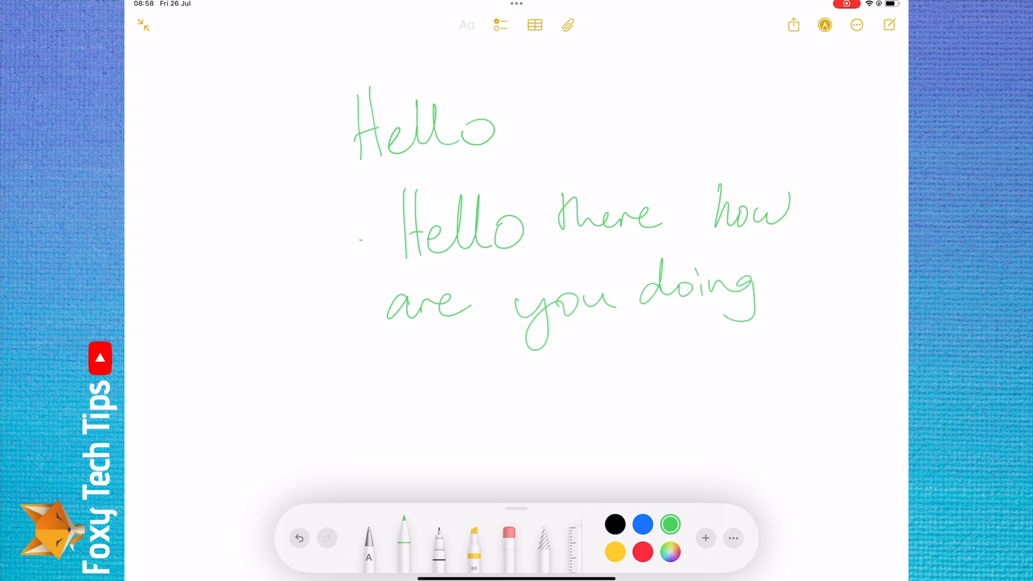
{"action": "left_click", "coordinate": [733, 538]}
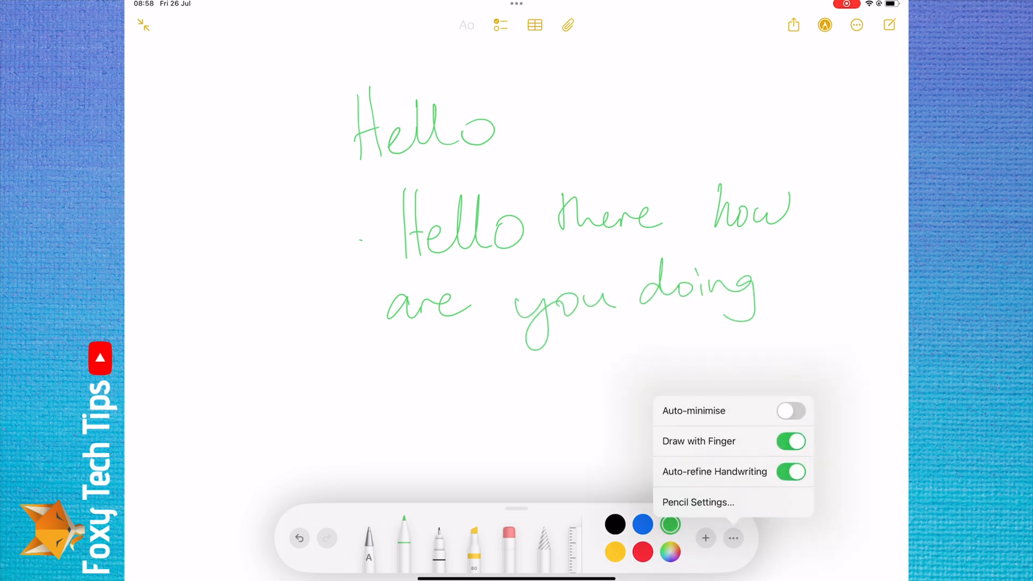
{"action": "left_click", "coordinate": [791, 471]}
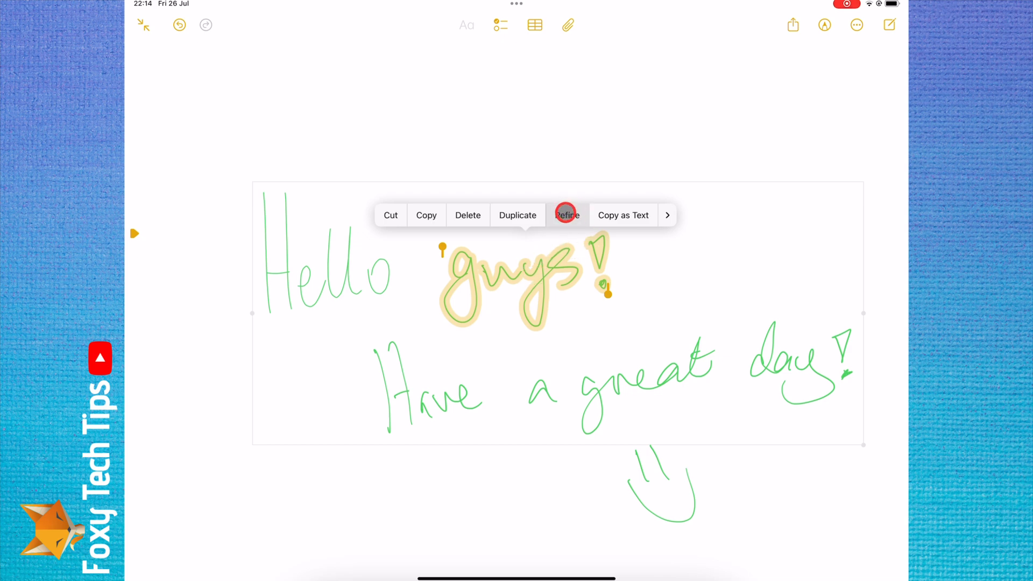
Refine the selected handwritten word guys via the context menu's Refine option.
{"action": "left_click", "coordinate": [565, 215]}
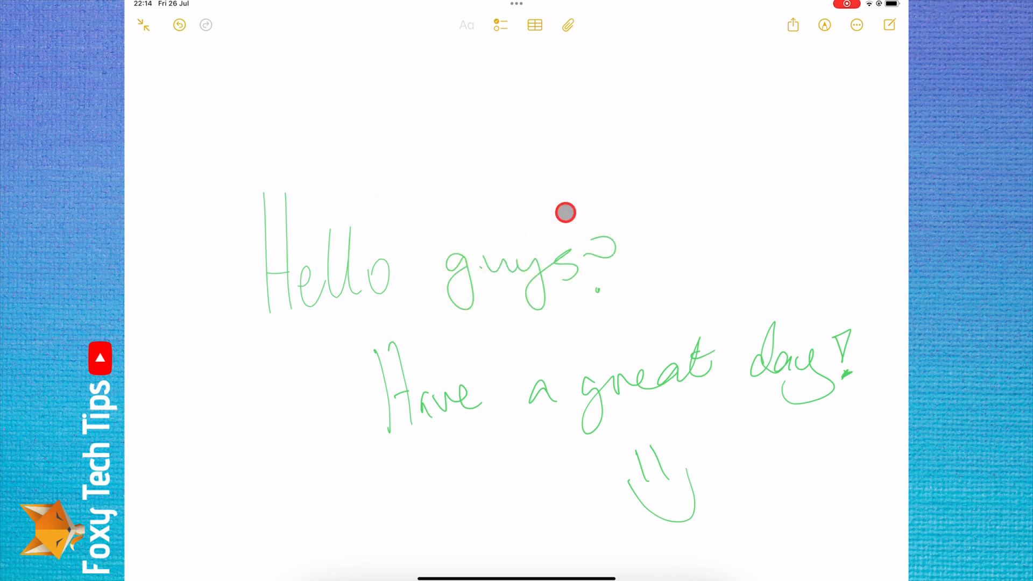
{"action": "mouse_move", "coordinate": [484, 341]}
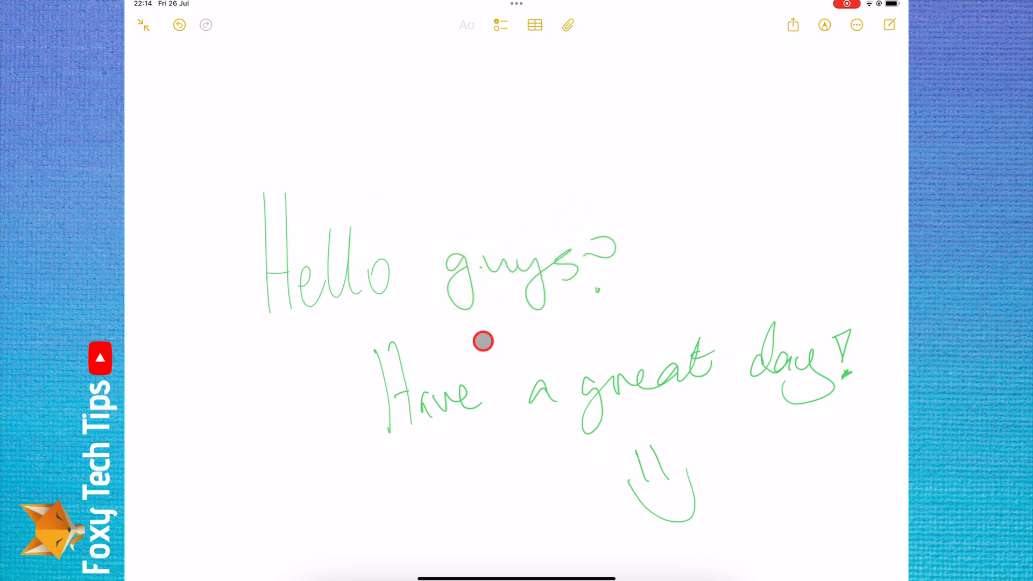